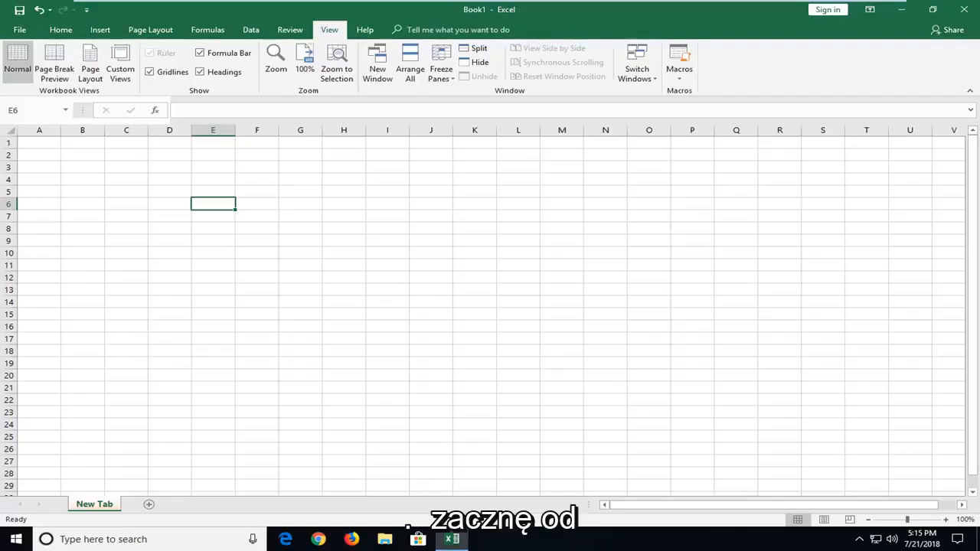
# Step: Open the File backstage Info page for the blank workbook
pyautogui.click(19, 29)
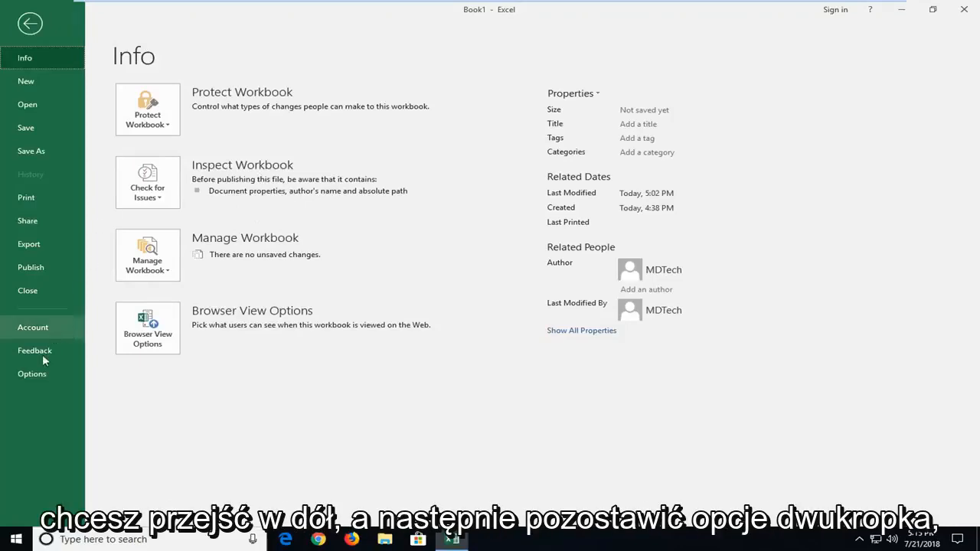
# Step: Open Excel Options from the File backstage menu
pyautogui.click(32, 374)
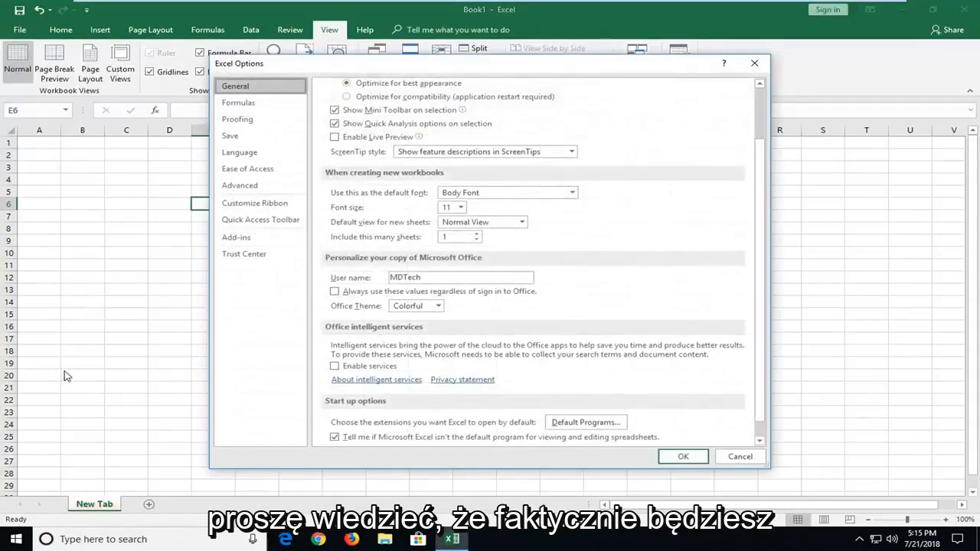
pyautogui.moveTo(312, 373)
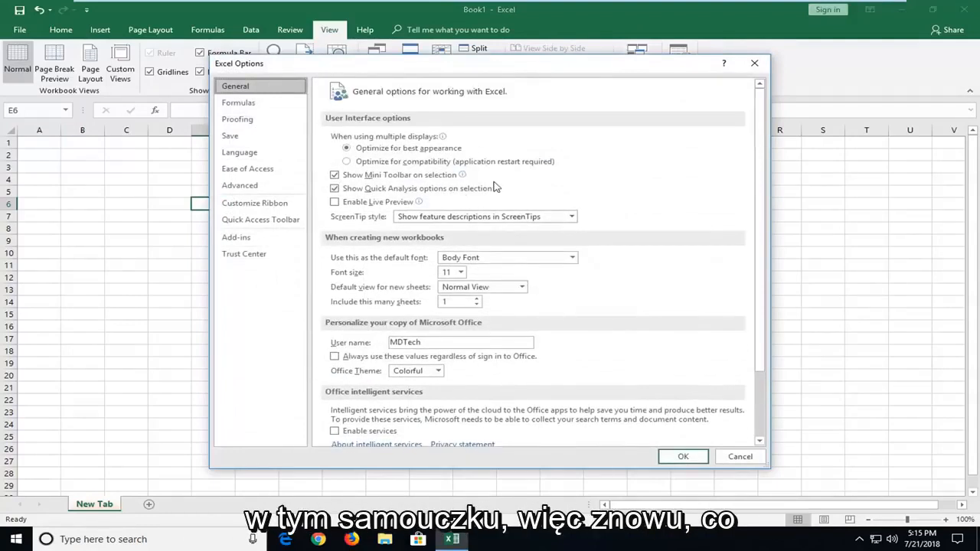
pyautogui.moveTo(205, 69)
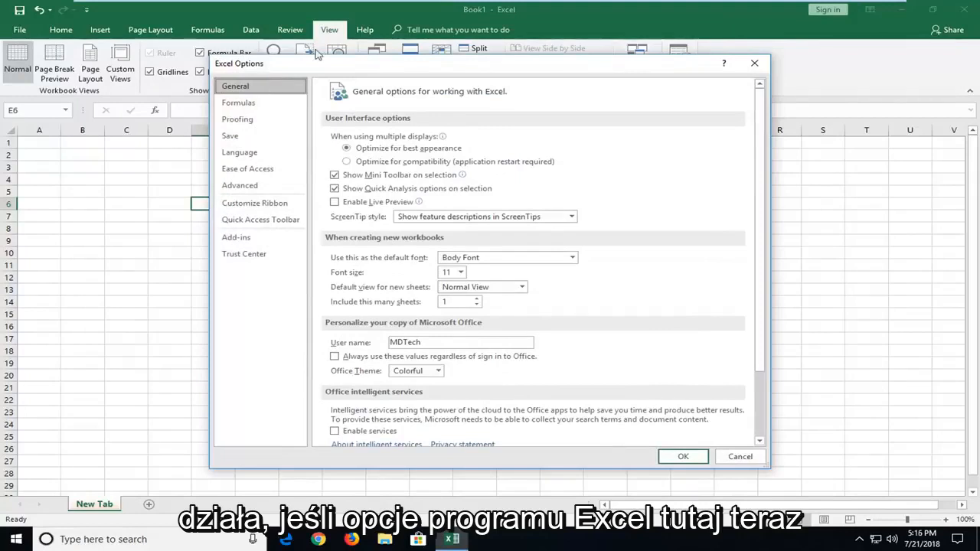
# Step: On the Save page, set AutoRecover to every 10 minutes, keeping the last version enabled
pyautogui.click(230, 136)
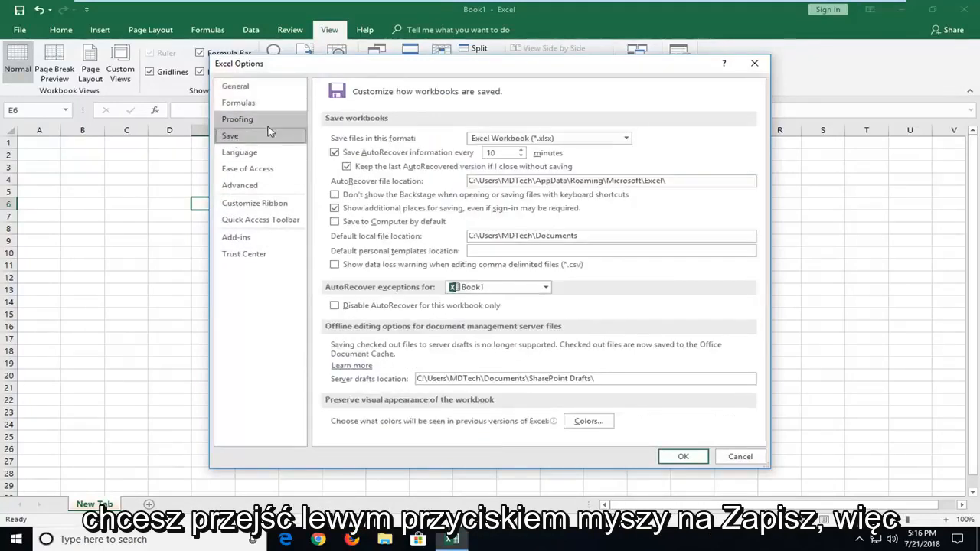
pyautogui.click(229, 136)
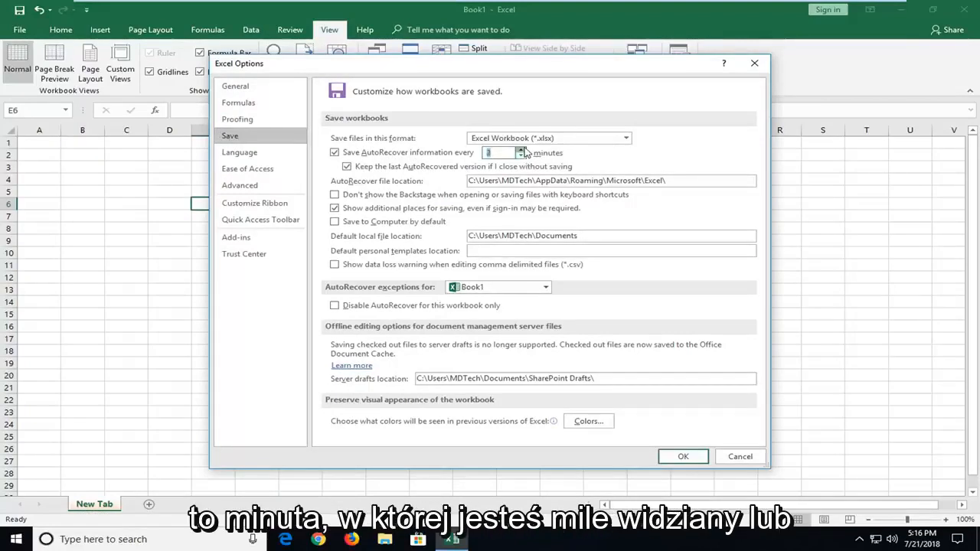
pyautogui.click(521, 149)
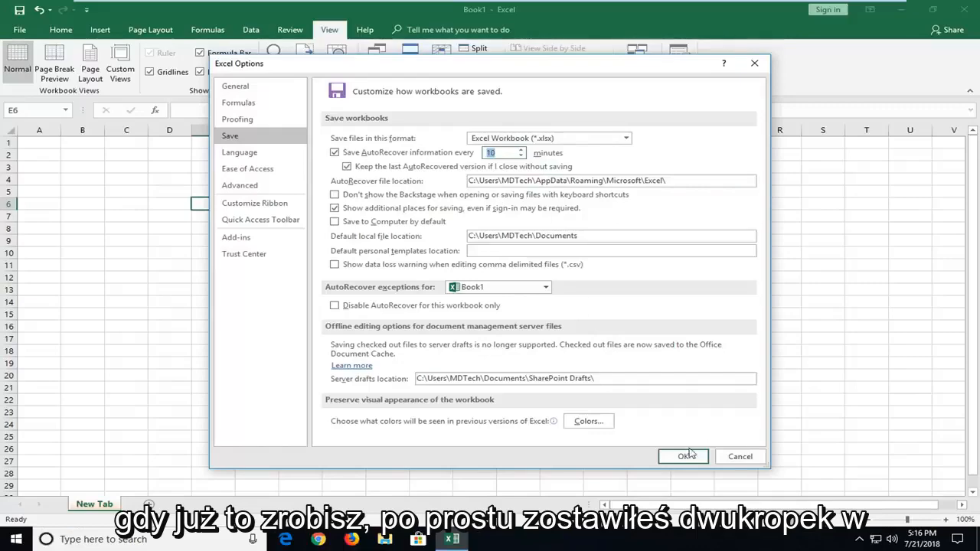
# Step: Confirm the 10-minute AutoRecover setting with OK and return to the Home ribbon
pyautogui.click(683, 456)
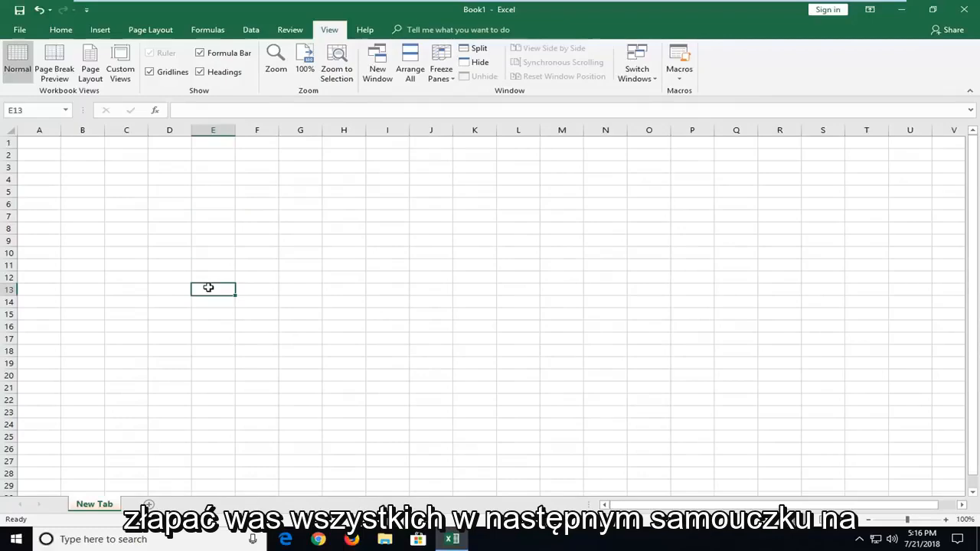
pyautogui.click(60, 29)
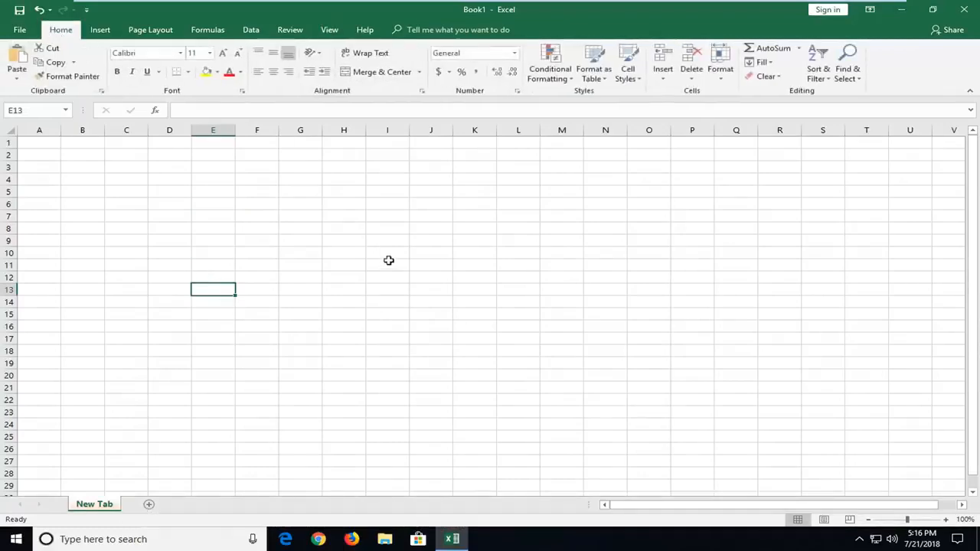